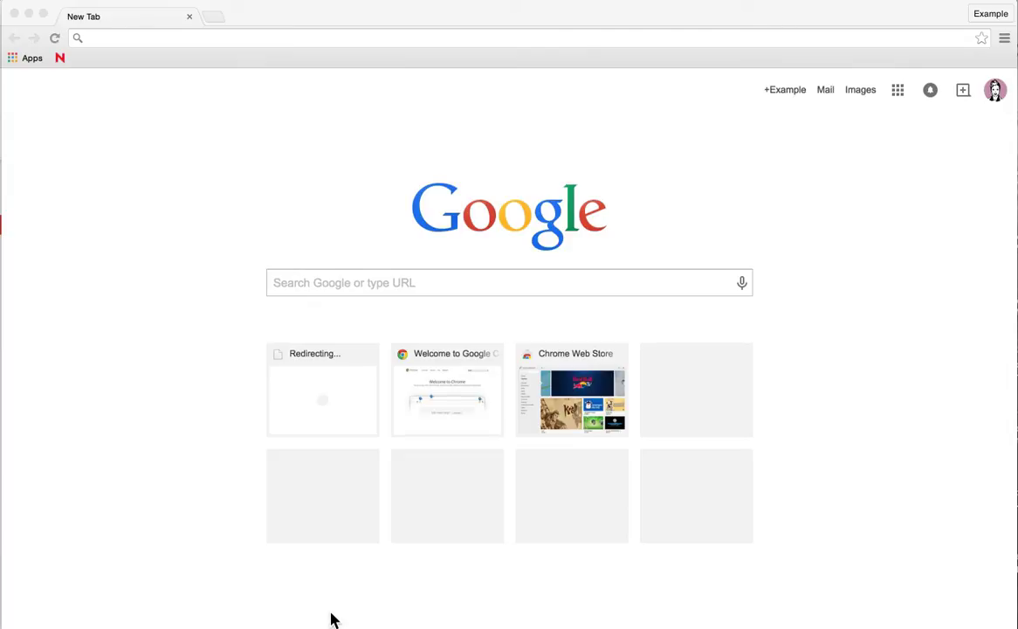
mouse_move(129, 90)
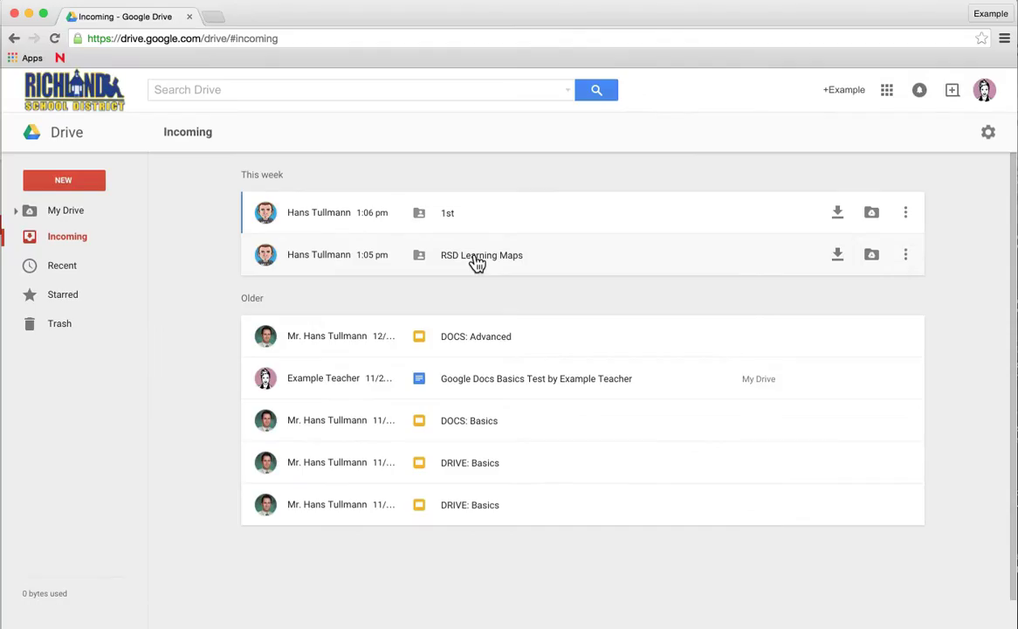
mouse_move(460, 266)
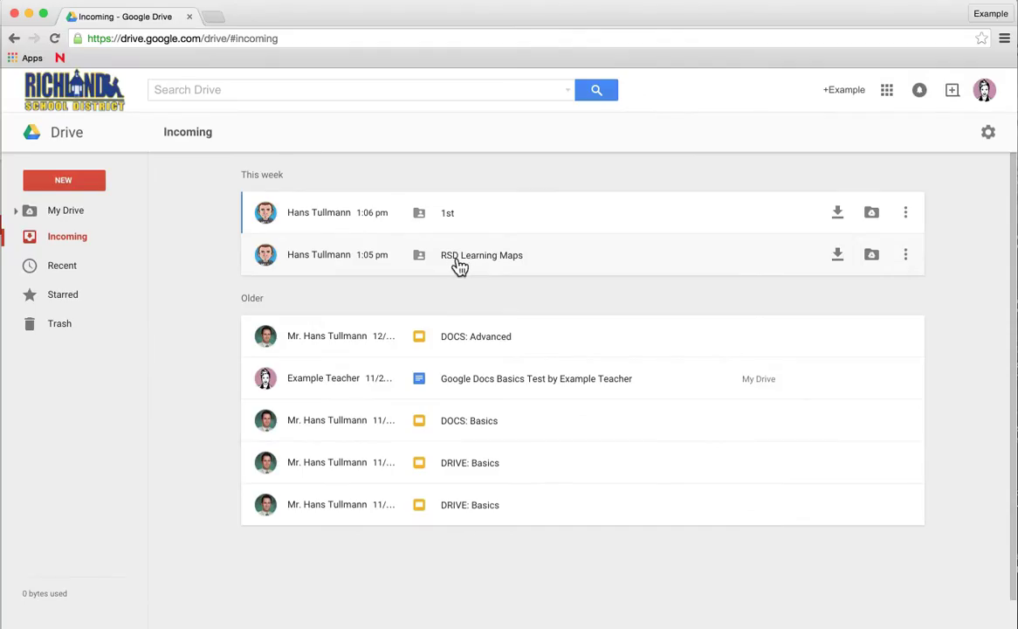
mouse_move(732, 264)
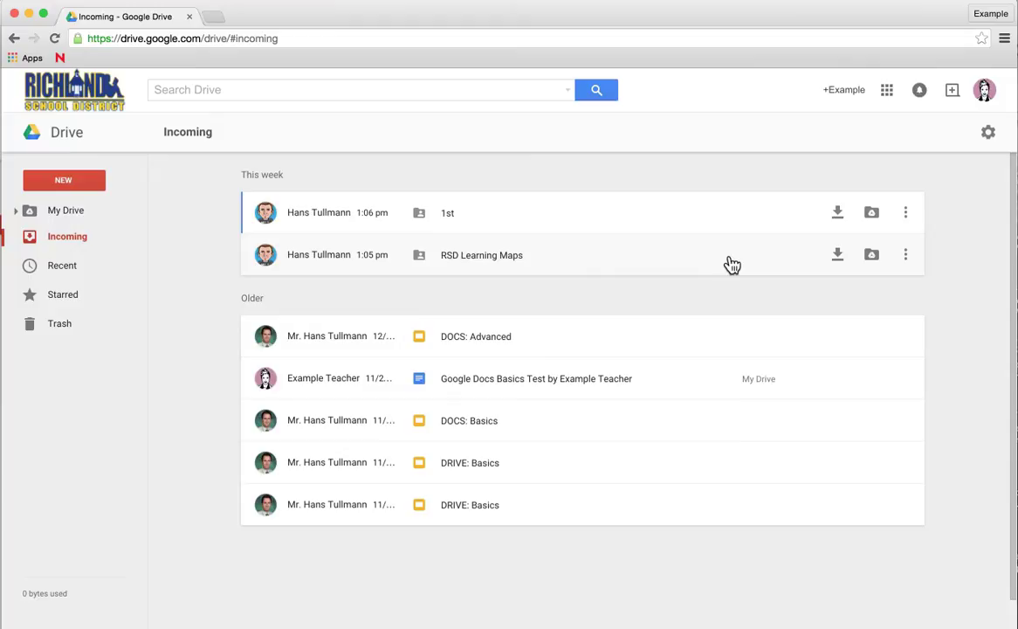
mouse_move(872, 254)
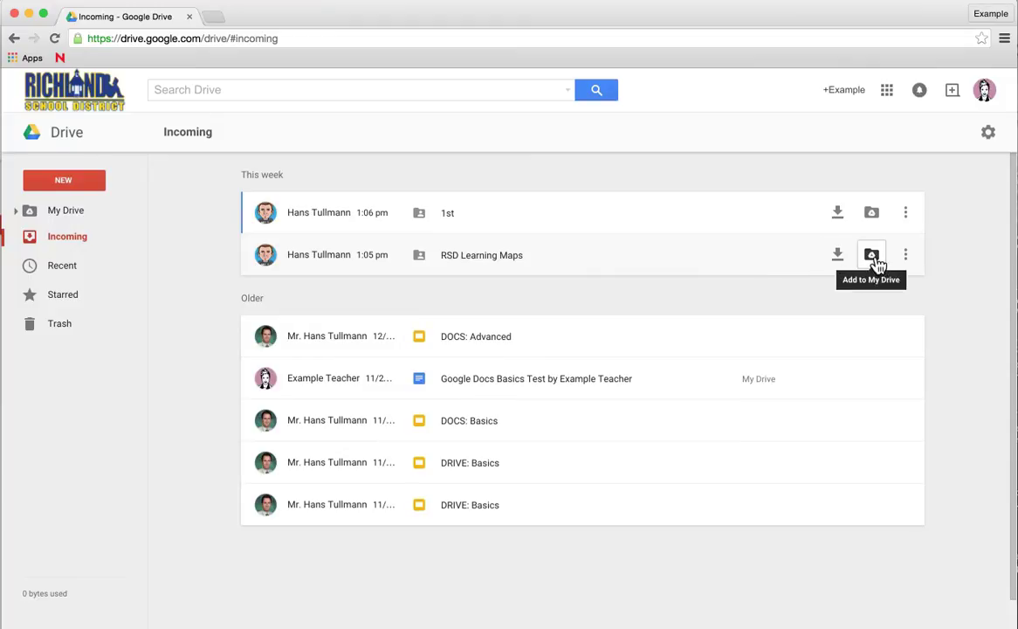
mouse_move(871, 255)
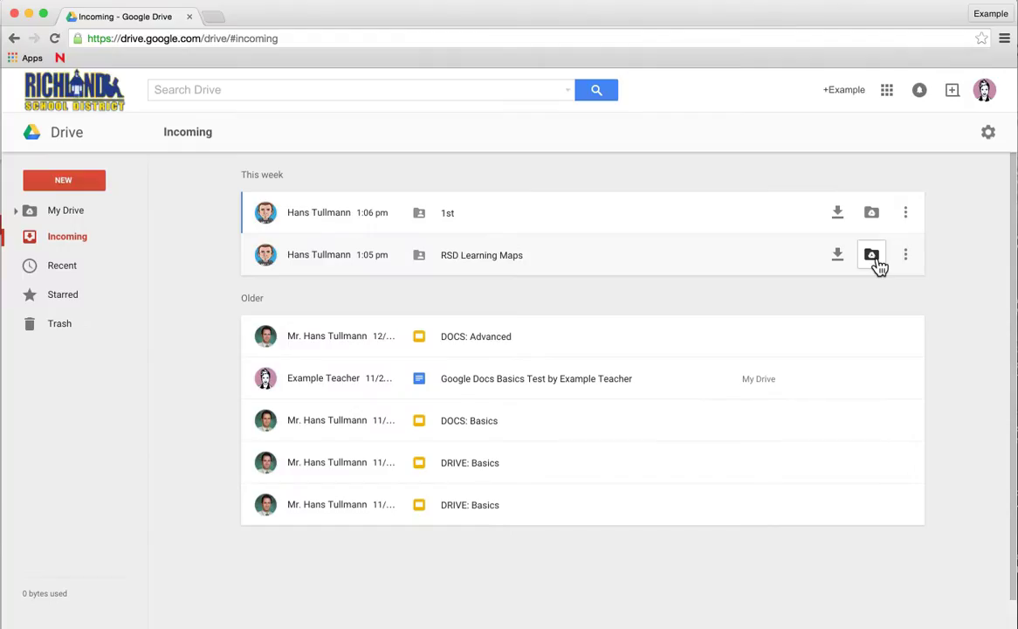
Add the shared RSD Learning Maps folder to My Drive, keeping My Drive as destination.
click(871, 254)
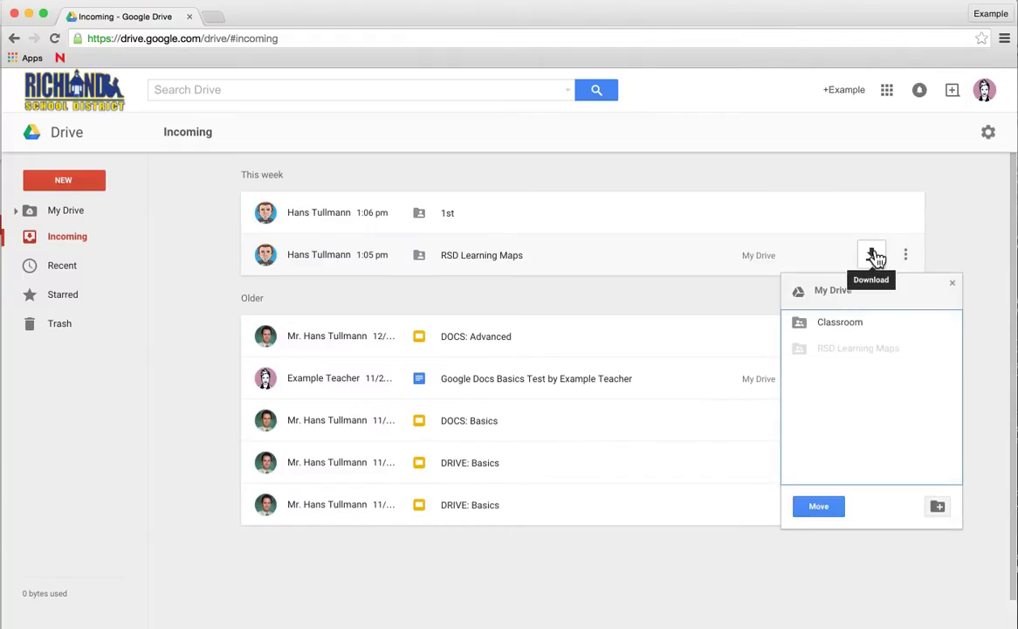
mouse_move(844, 288)
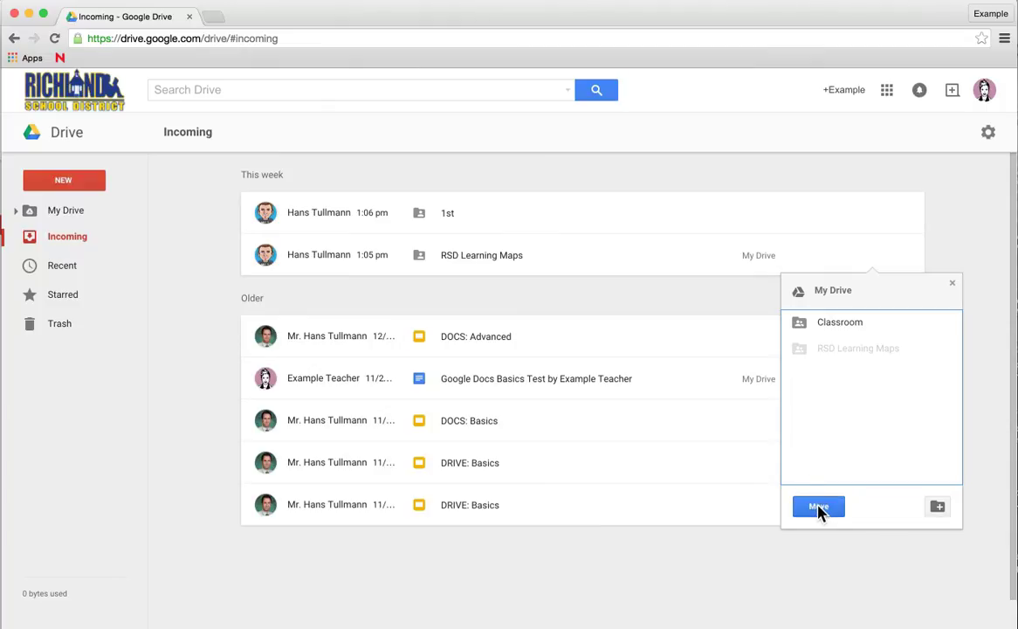
click(819, 507)
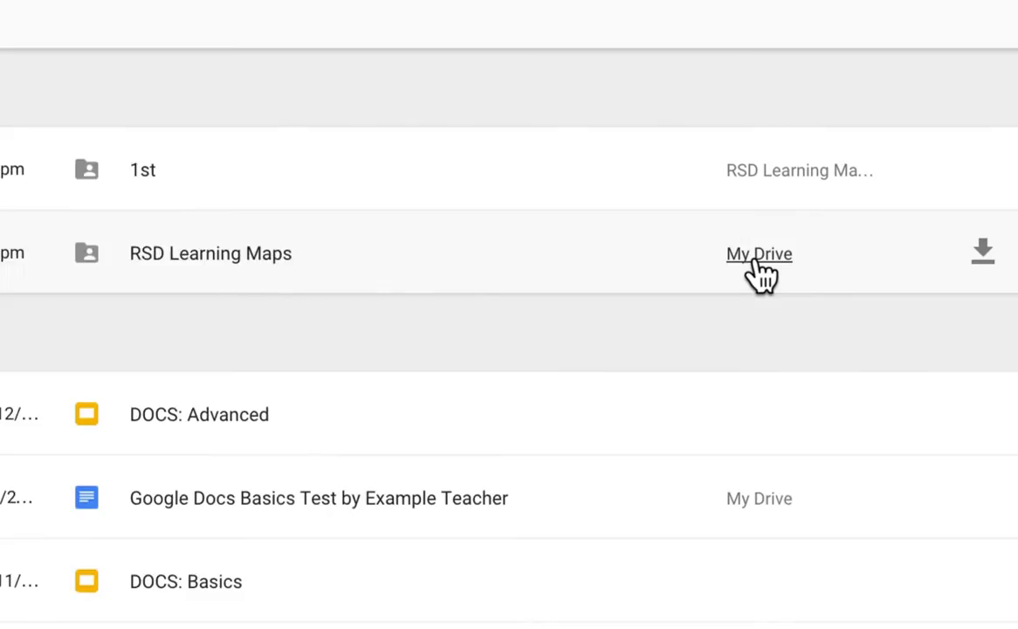
Expand My Drive in the sidebar and open RSD Learning Maps.
click(759, 253)
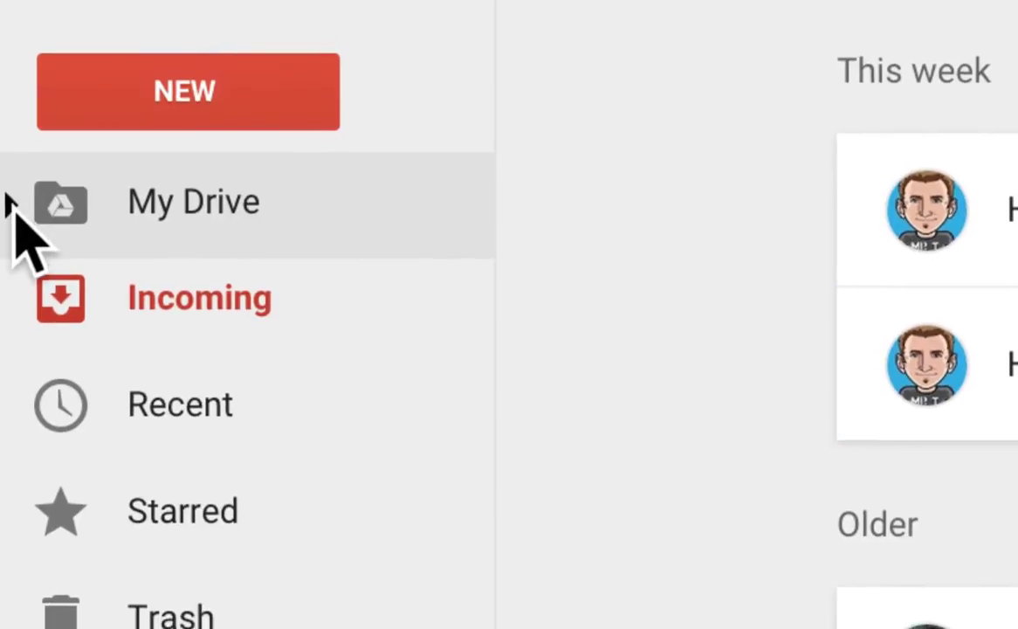
click(13, 201)
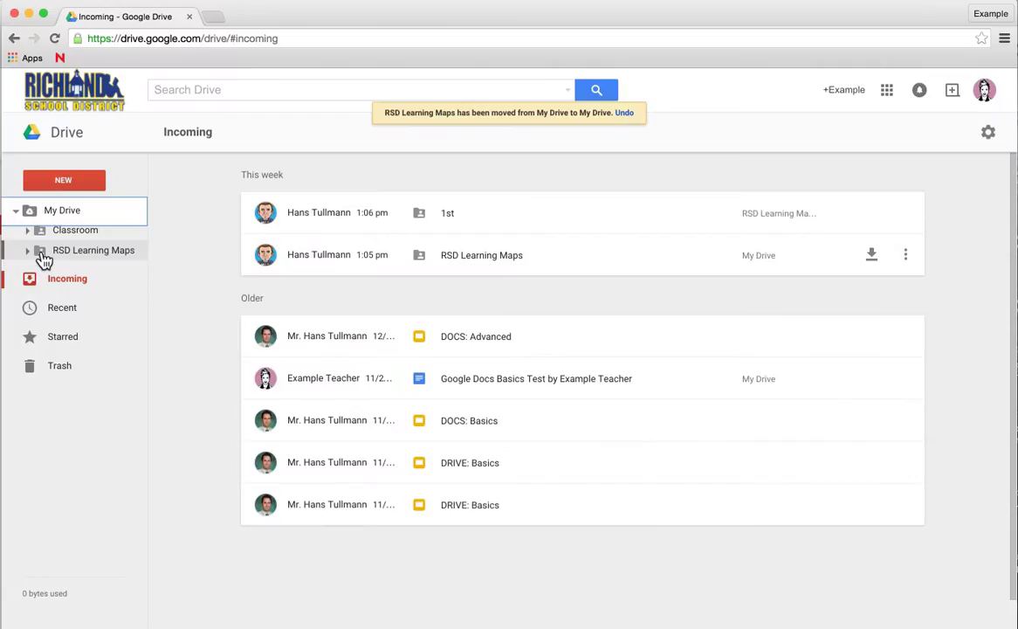
click(93, 251)
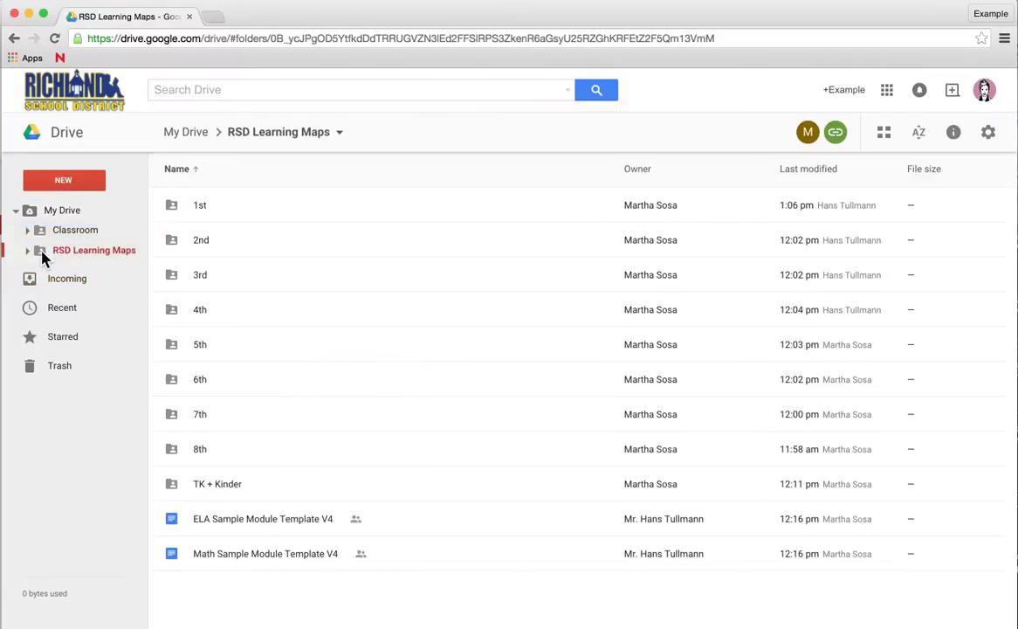
mouse_move(212, 192)
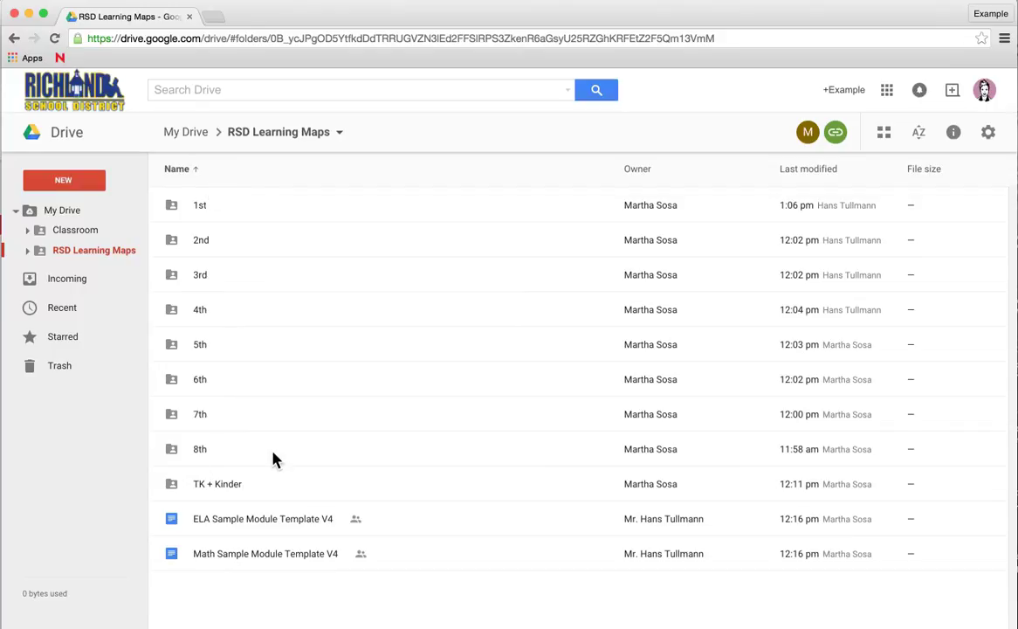
mouse_move(226, 205)
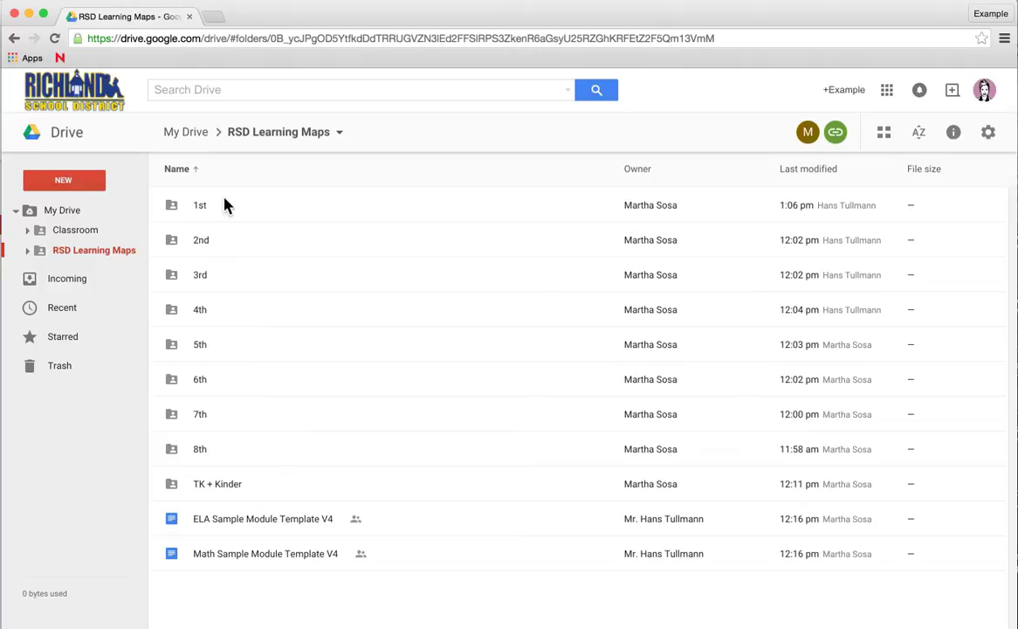
mouse_move(227, 458)
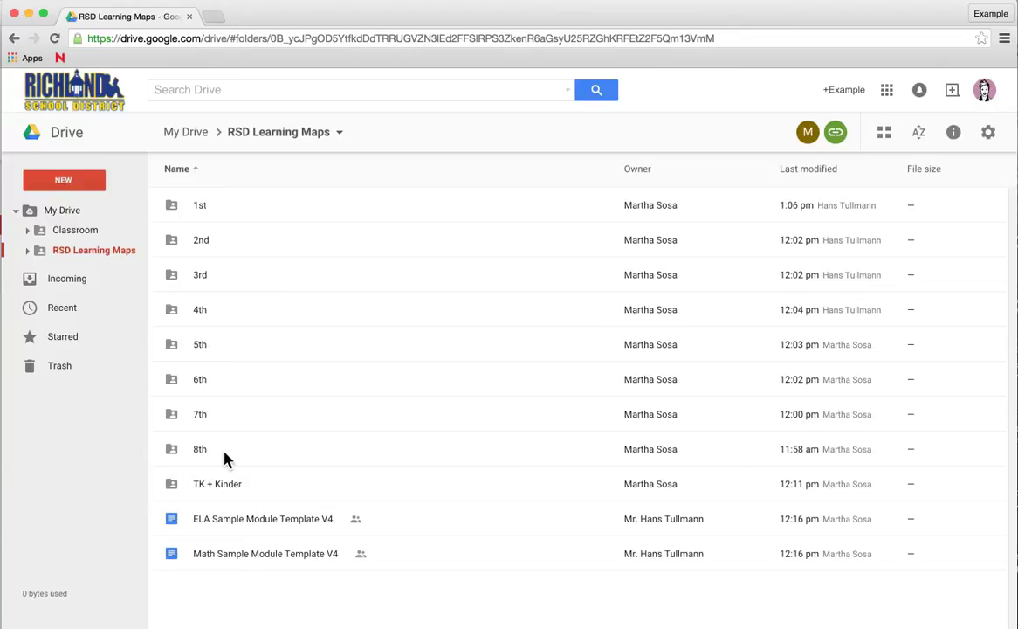
mouse_move(270, 235)
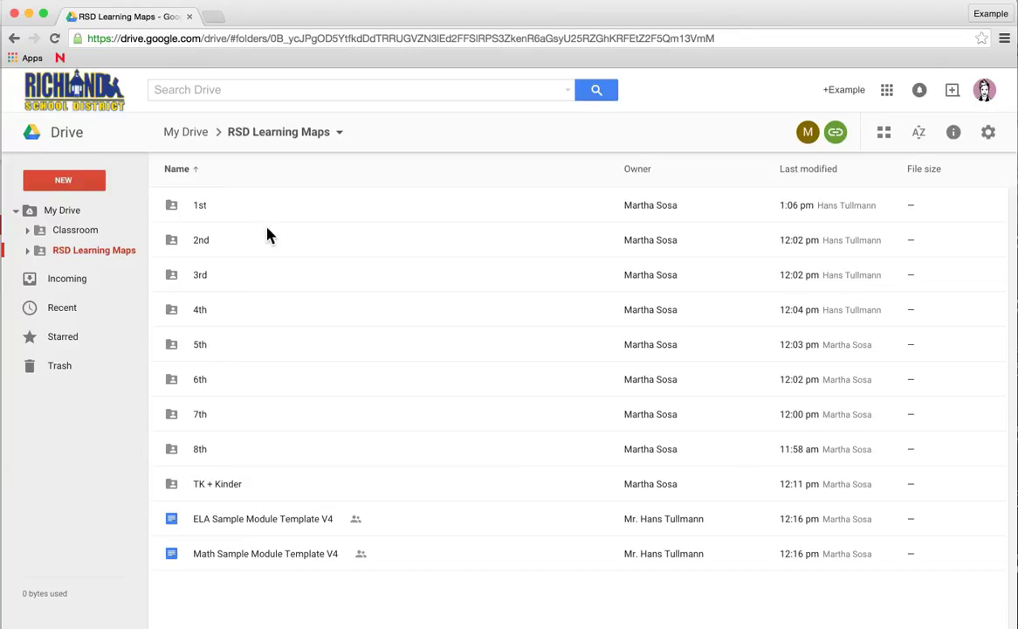
mouse_move(270, 252)
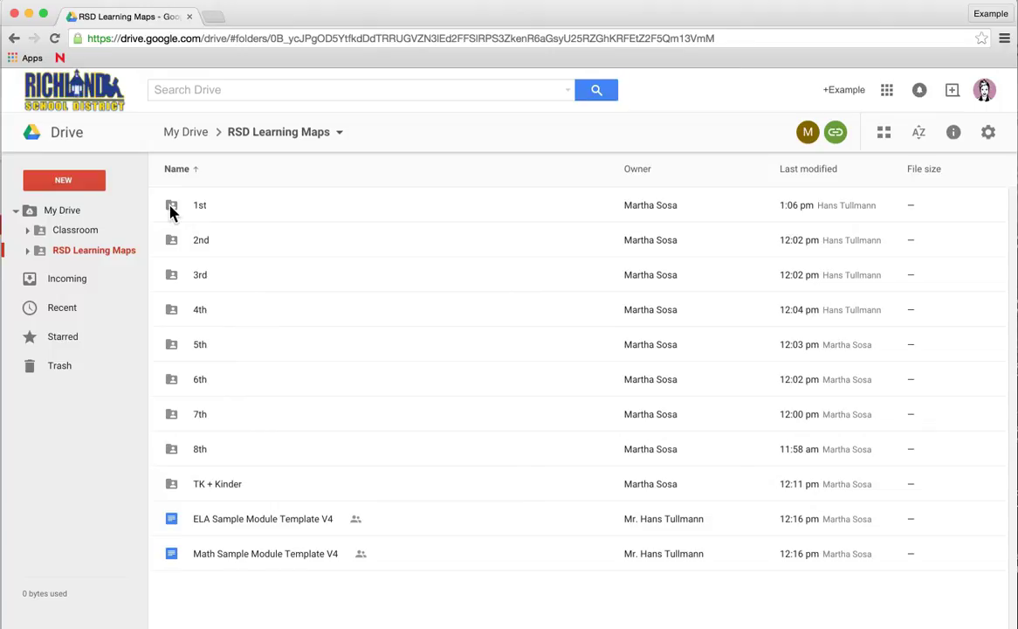
mouse_move(176, 217)
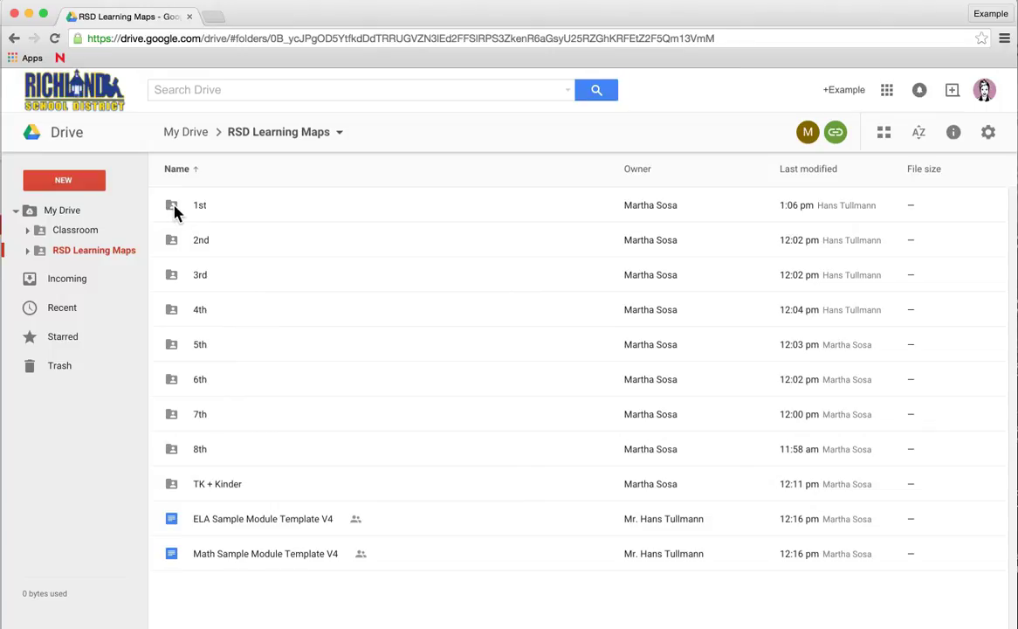
double_click(200, 204)
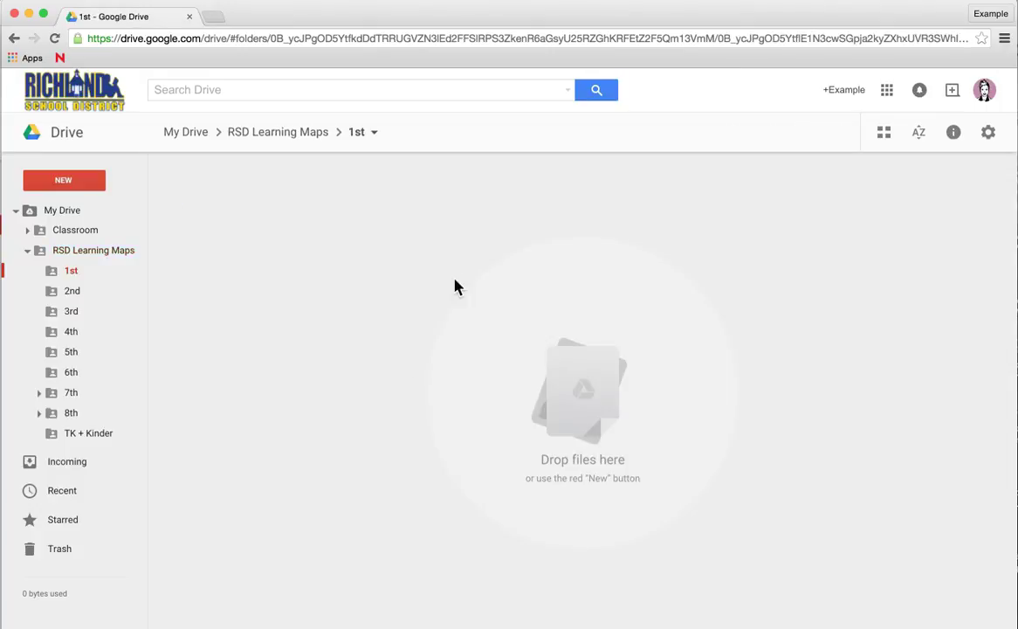
click(278, 132)
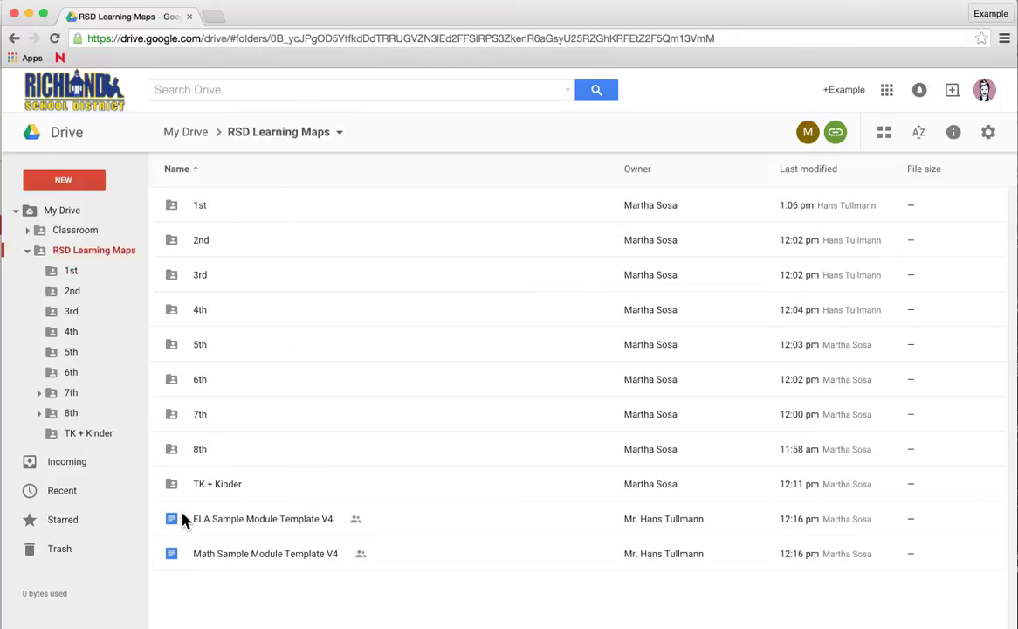
mouse_move(189, 520)
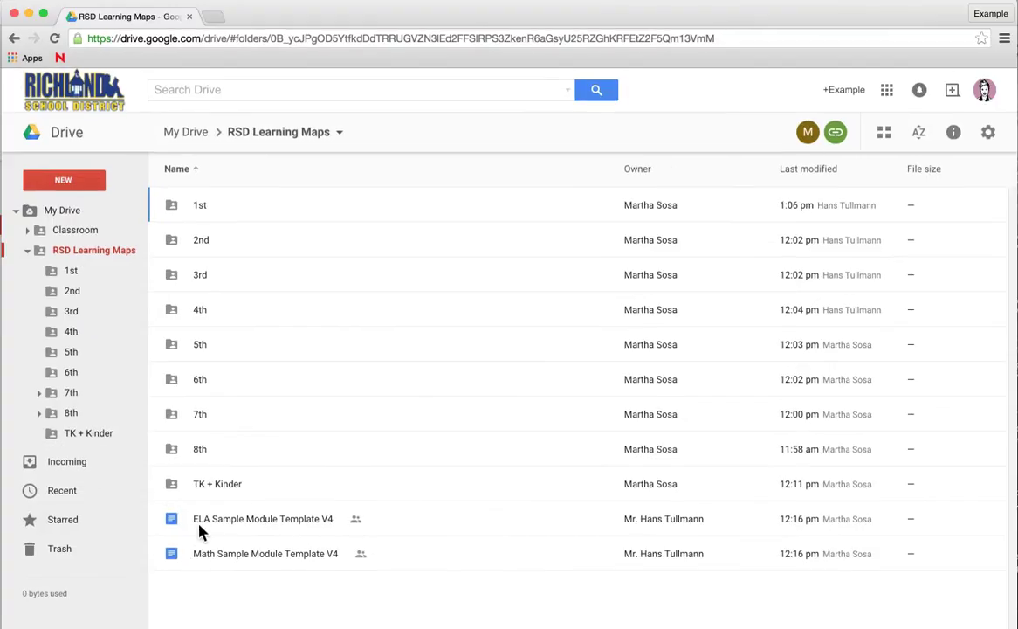
mouse_move(216, 524)
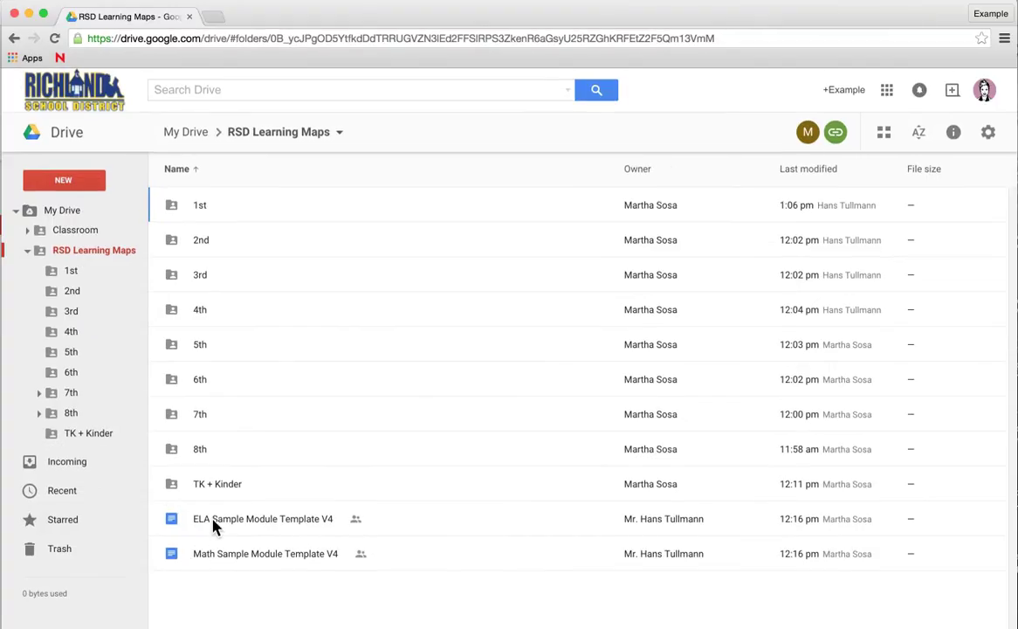
click(263, 518)
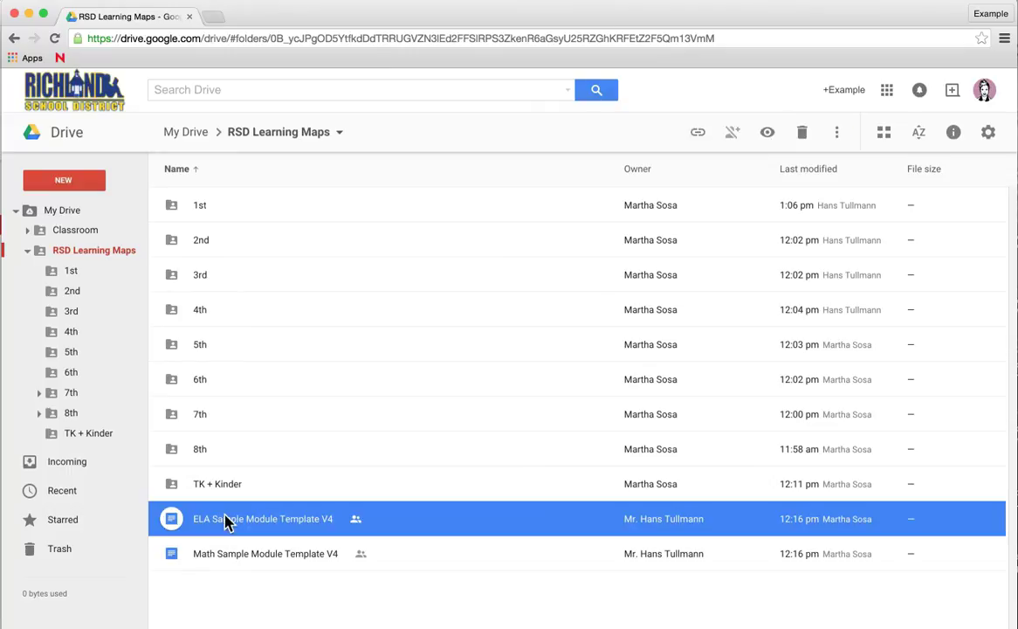
Open ELA Sample Module Template V4 in Docs and start File > Make a copy.
double_click(263, 518)
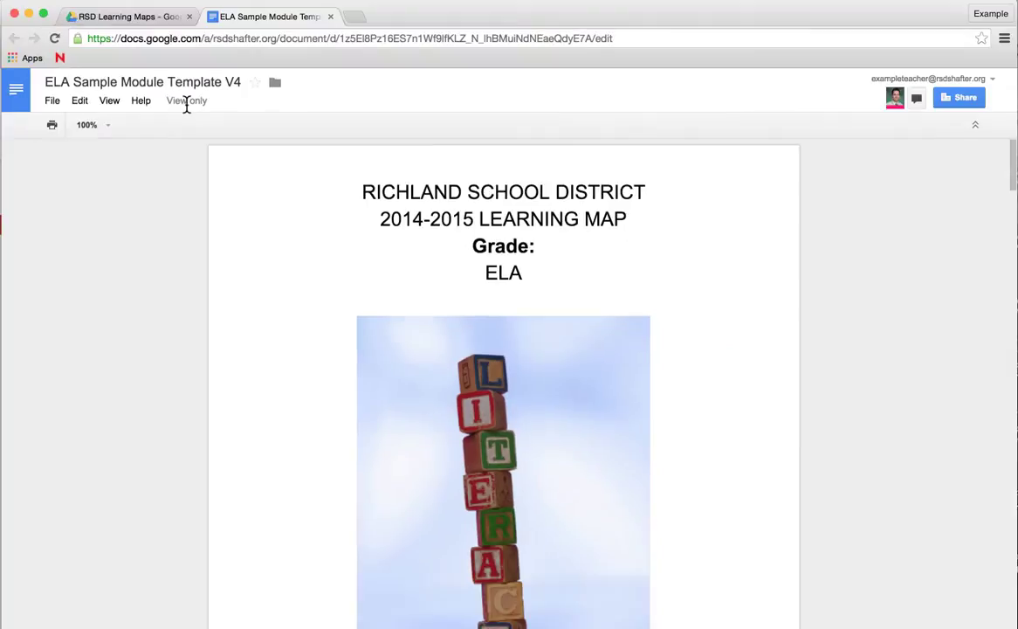
mouse_move(52, 100)
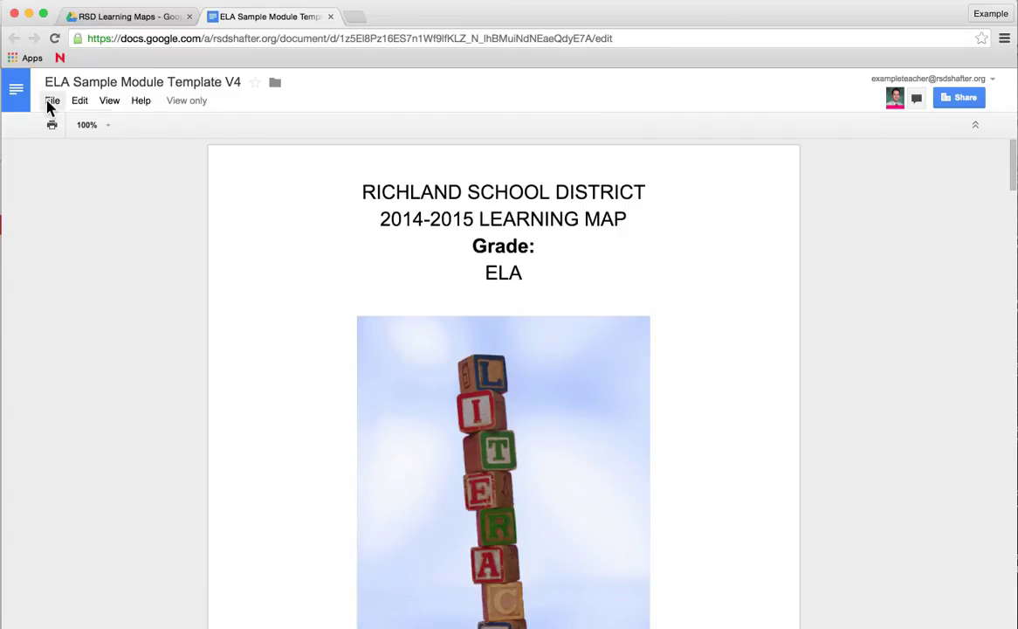
click(52, 101)
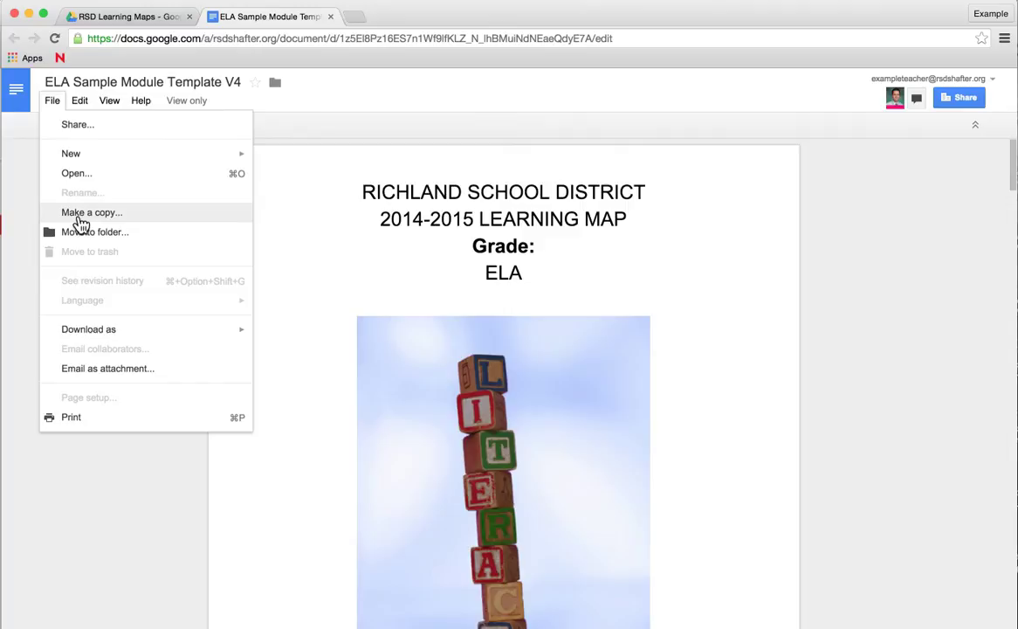
click(91, 212)
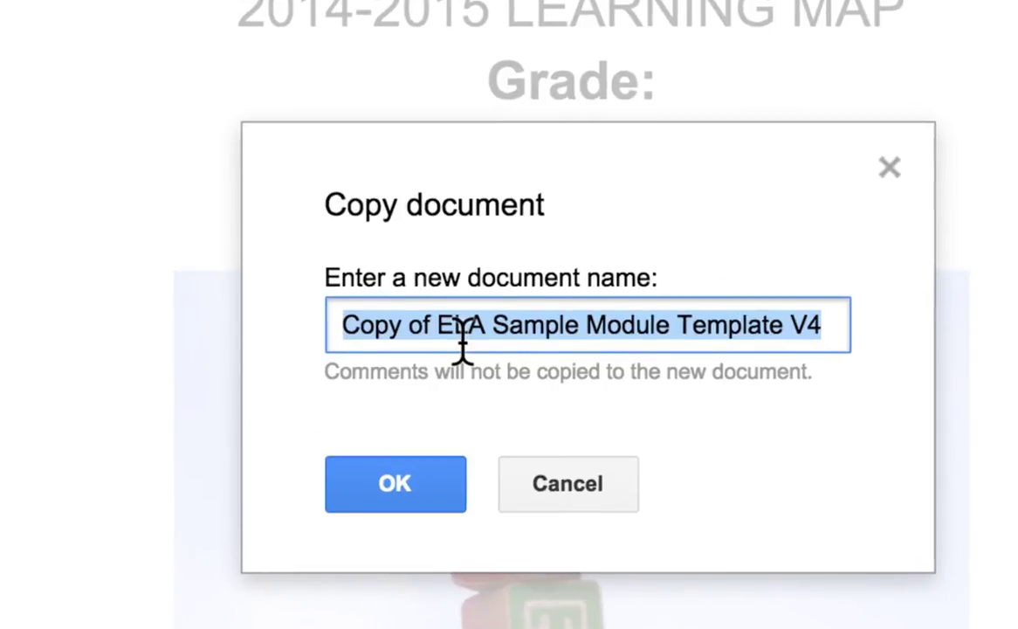
Name the copy 'Q4 1st grade ELA Learning Map' and create it.
text(Q)
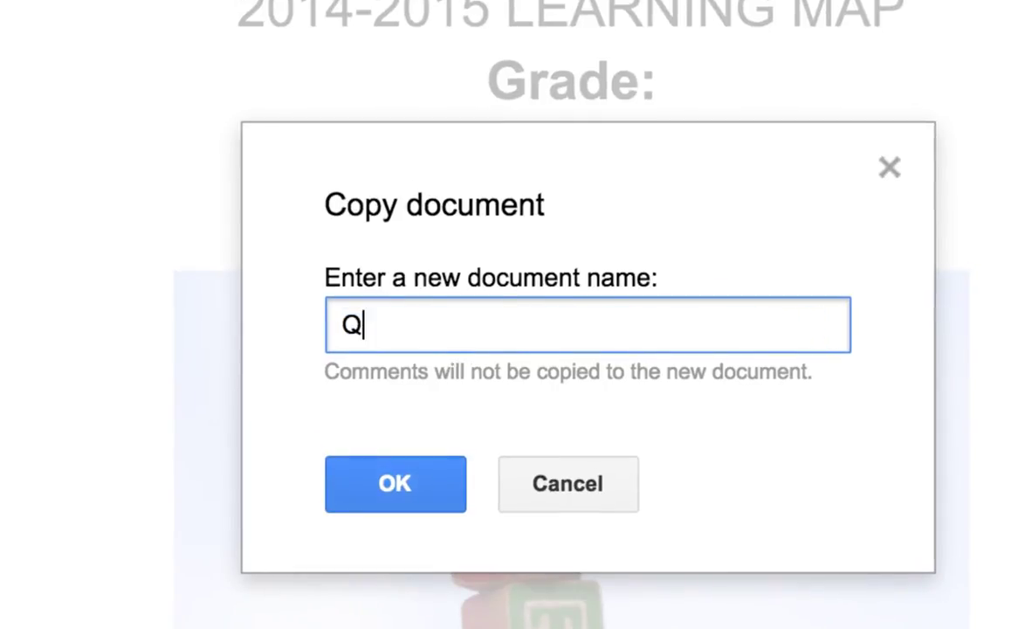
text(4 1)
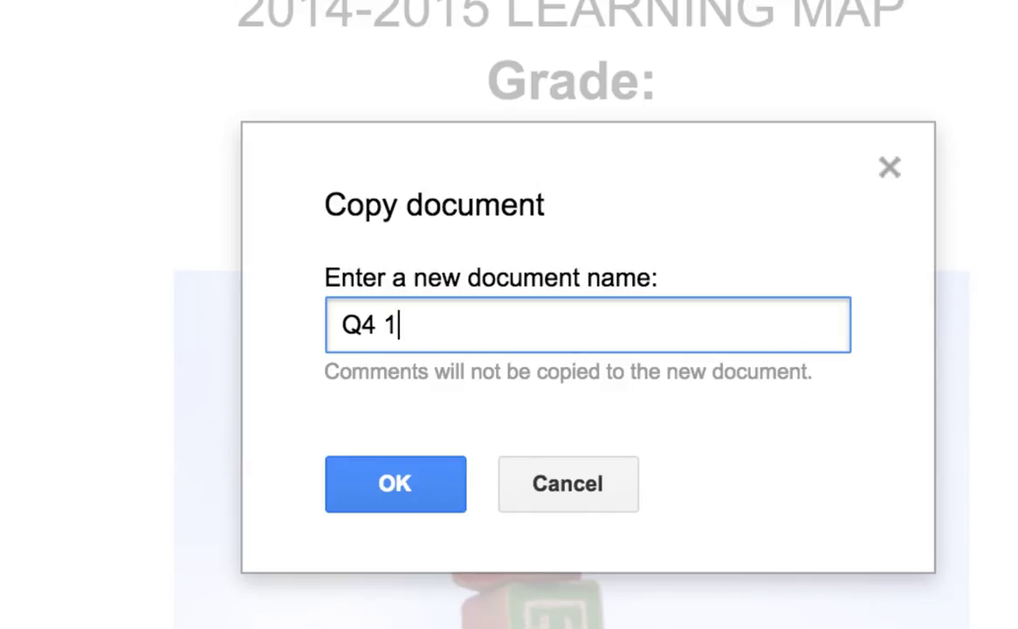
text(st grade ELA Learning Ma)
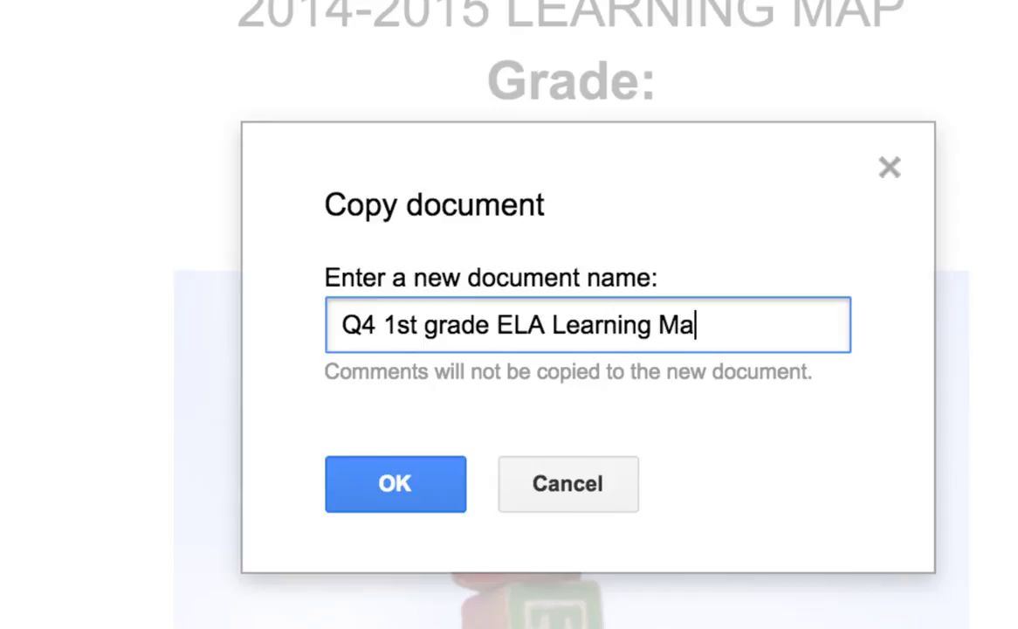
text(p)
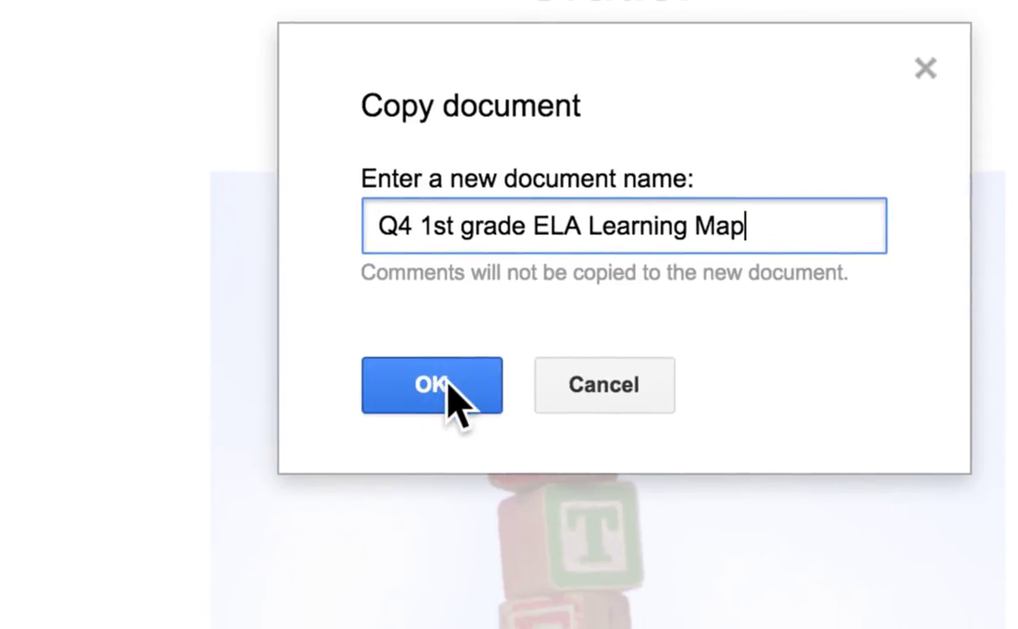
click(432, 385)
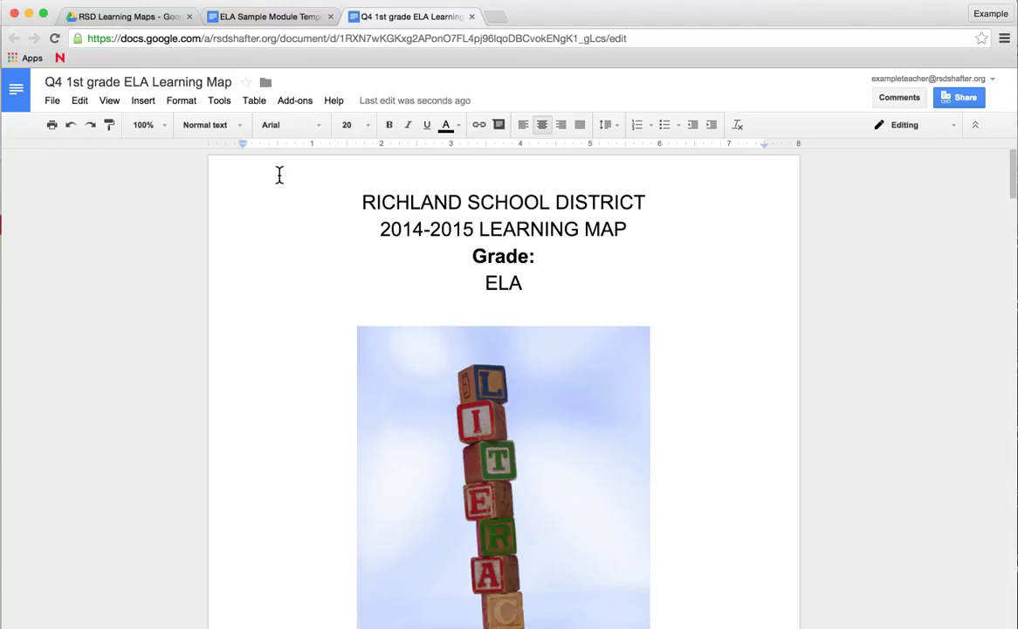
mouse_move(281, 182)
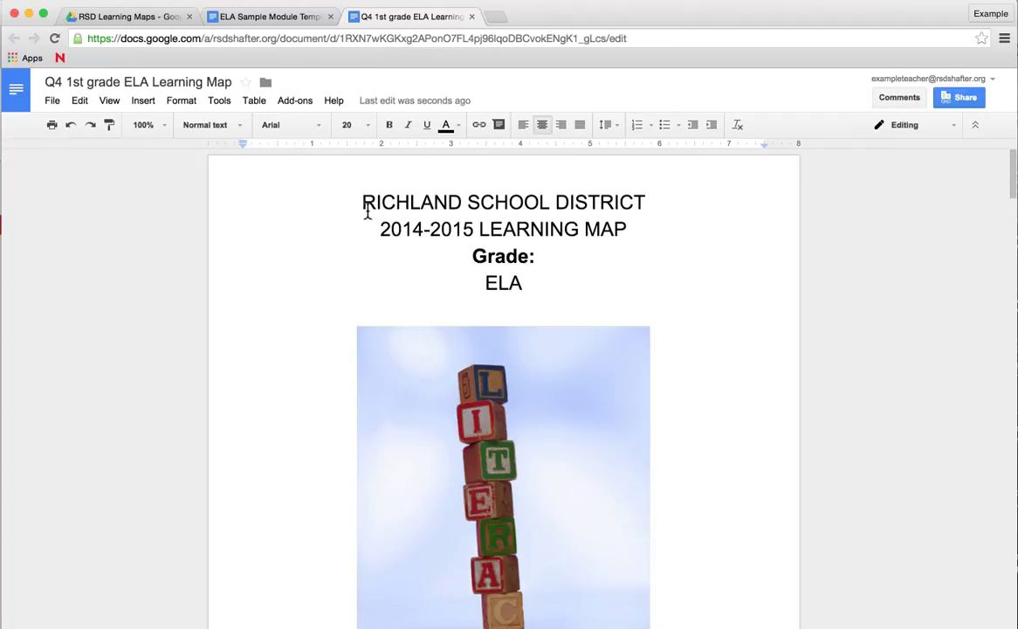
click(127, 15)
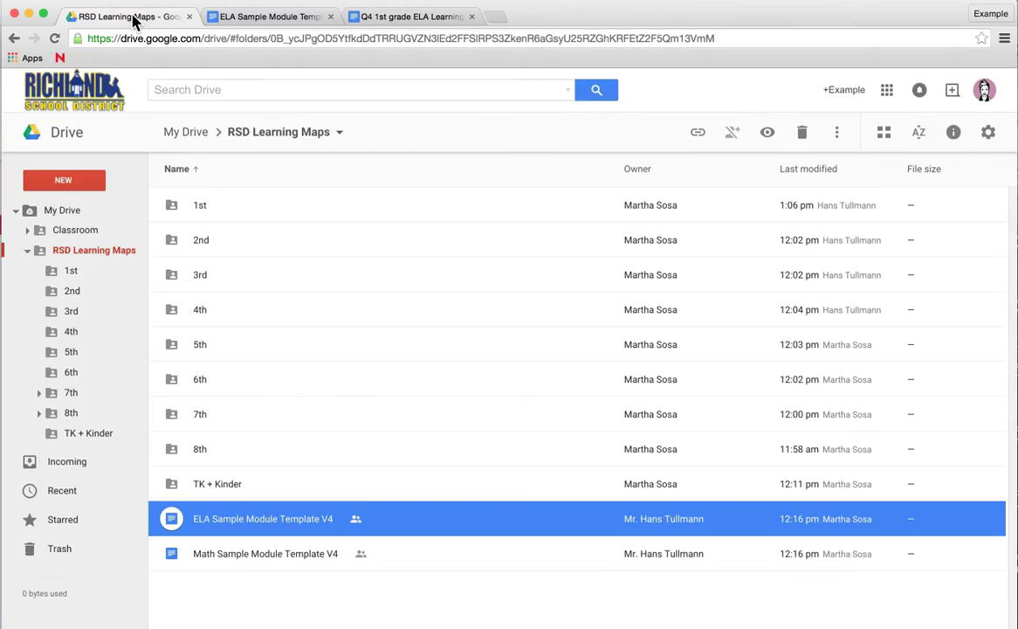
mouse_move(210, 231)
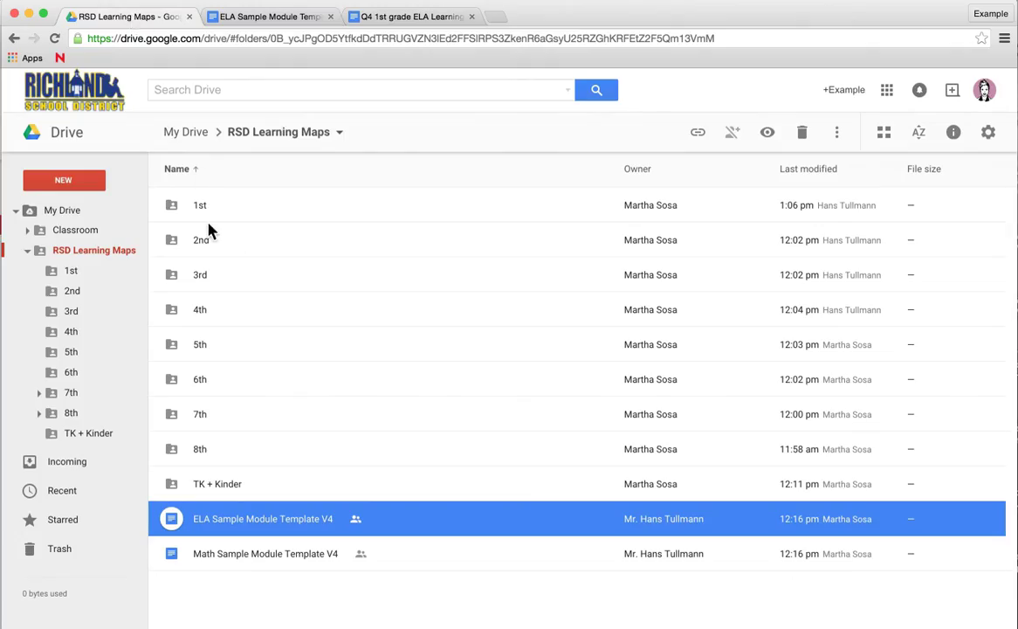
click(411, 17)
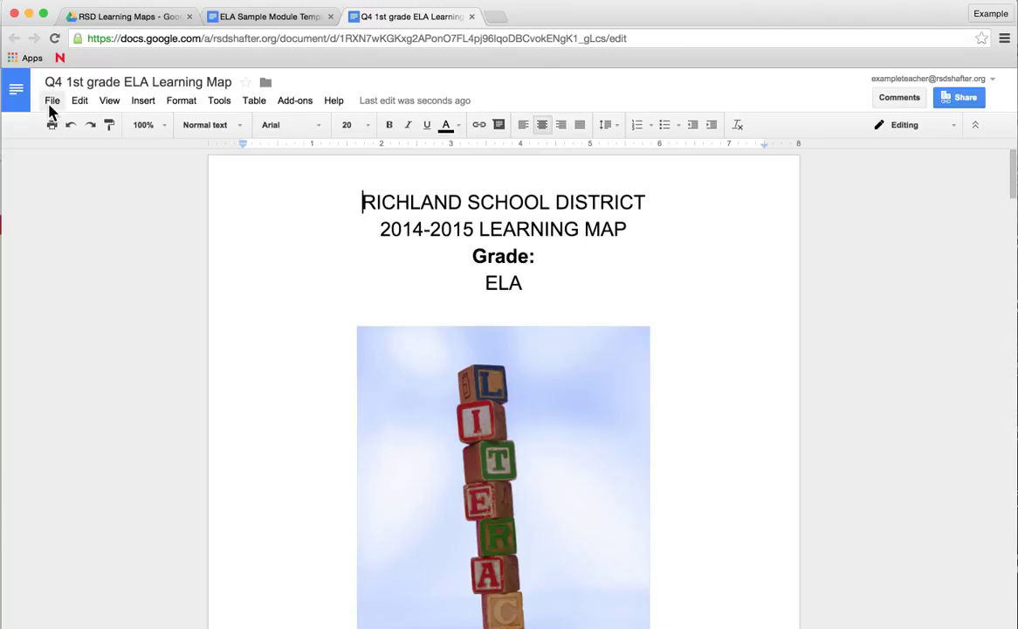
mouse_move(265, 82)
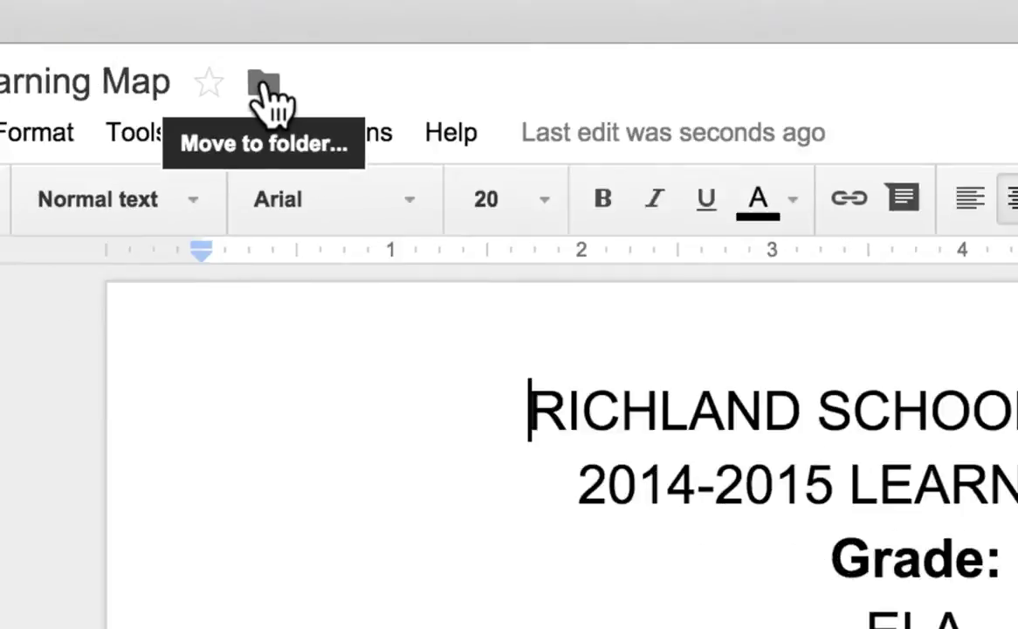
Move the document to the 1st folder under RSD Learning Maps.
click(51, 100)
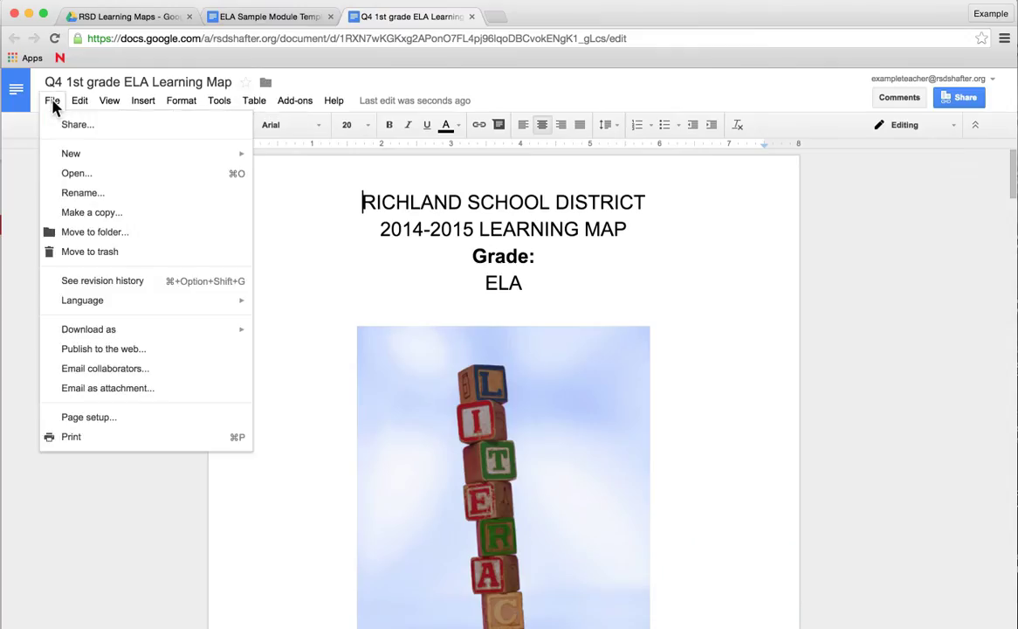
mouse_move(94, 232)
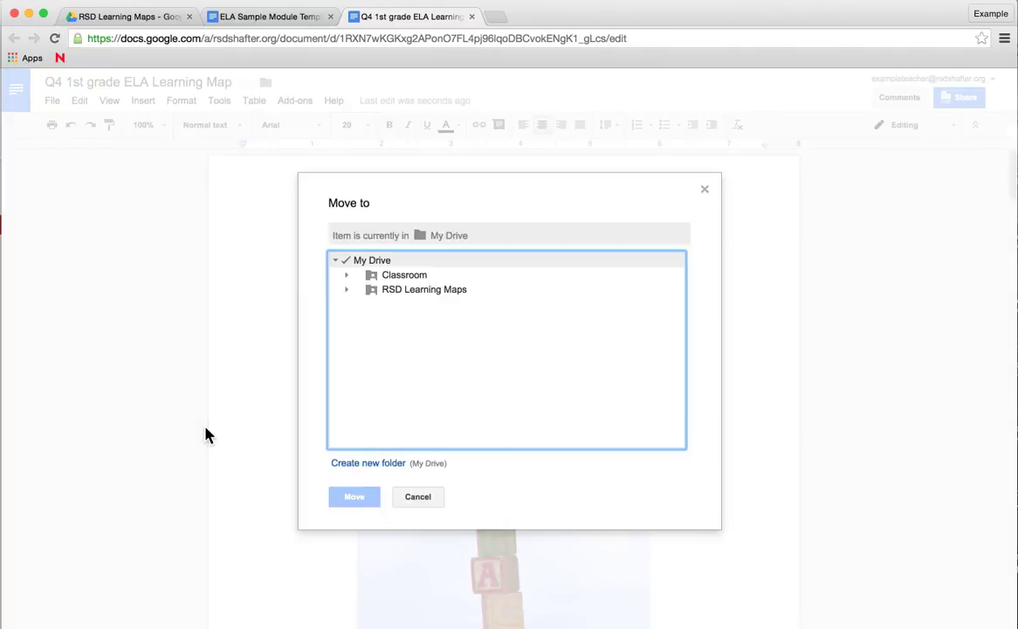
mouse_move(428, 308)
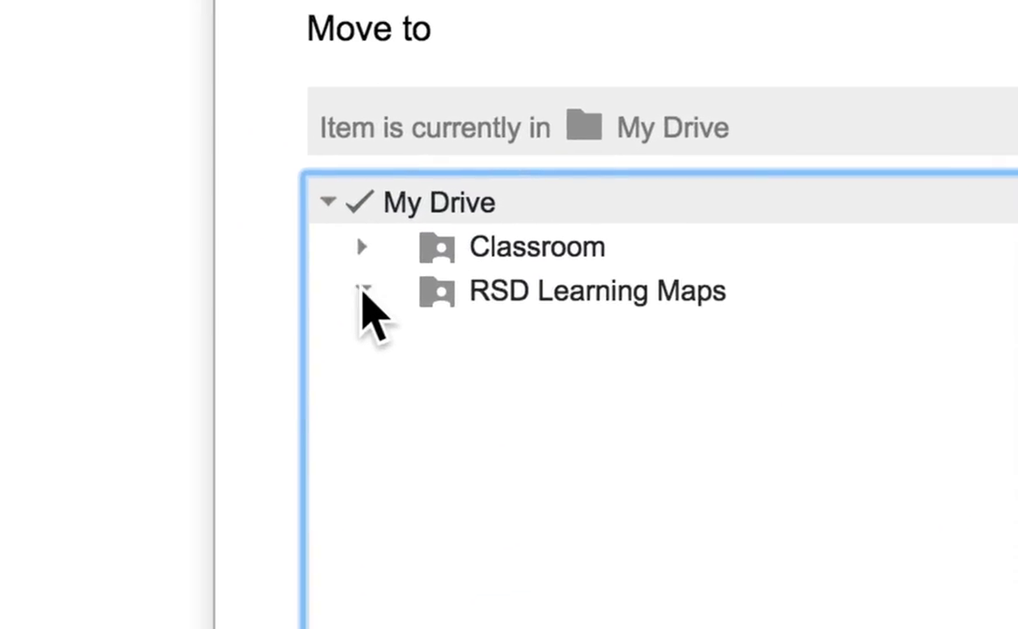
click(362, 291)
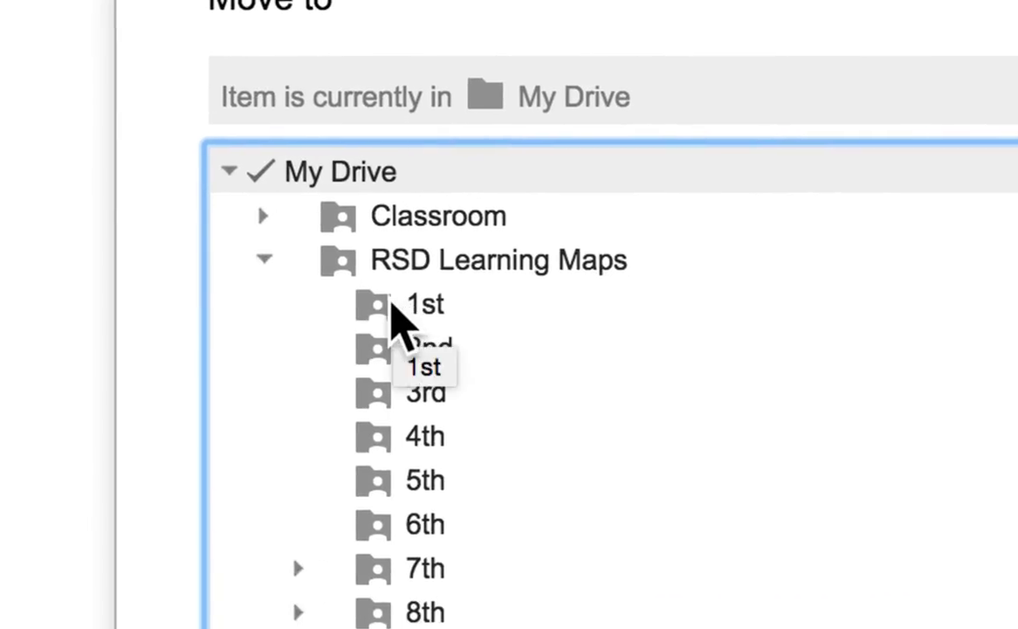
click(400, 303)
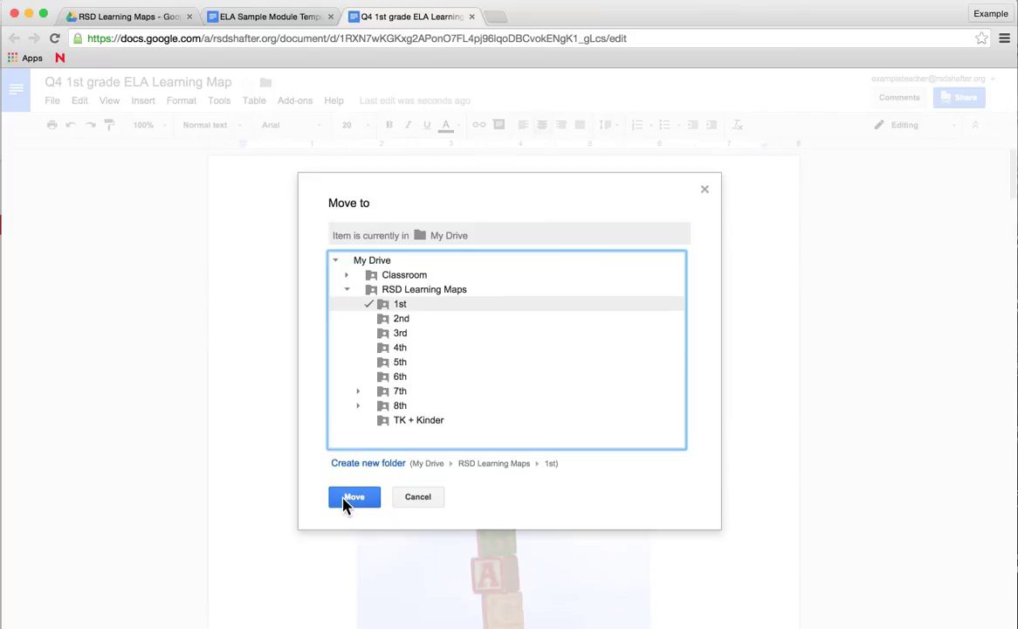
click(354, 496)
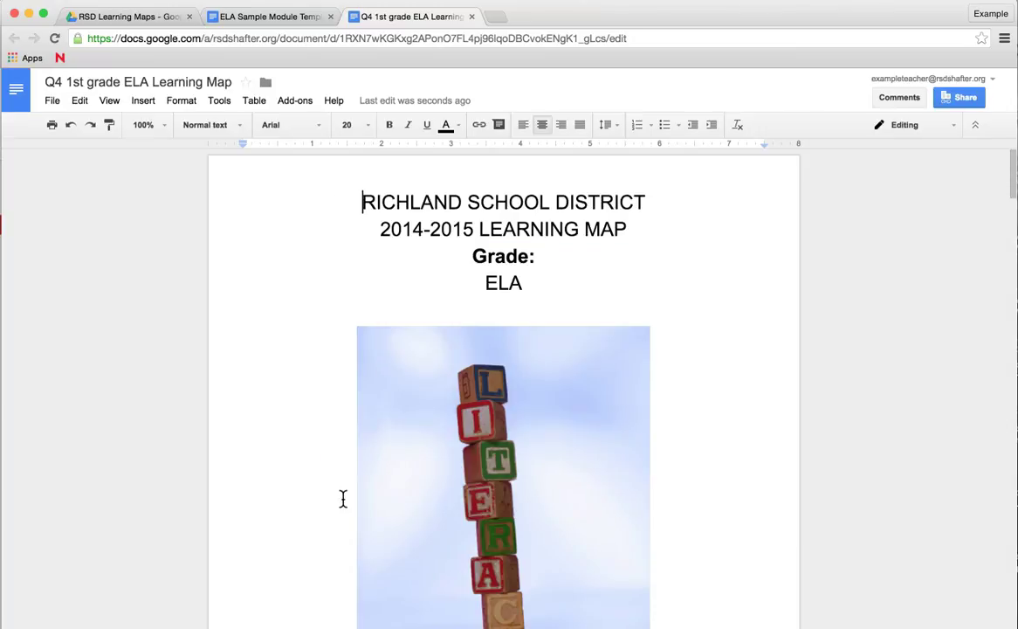
mouse_move(279, 167)
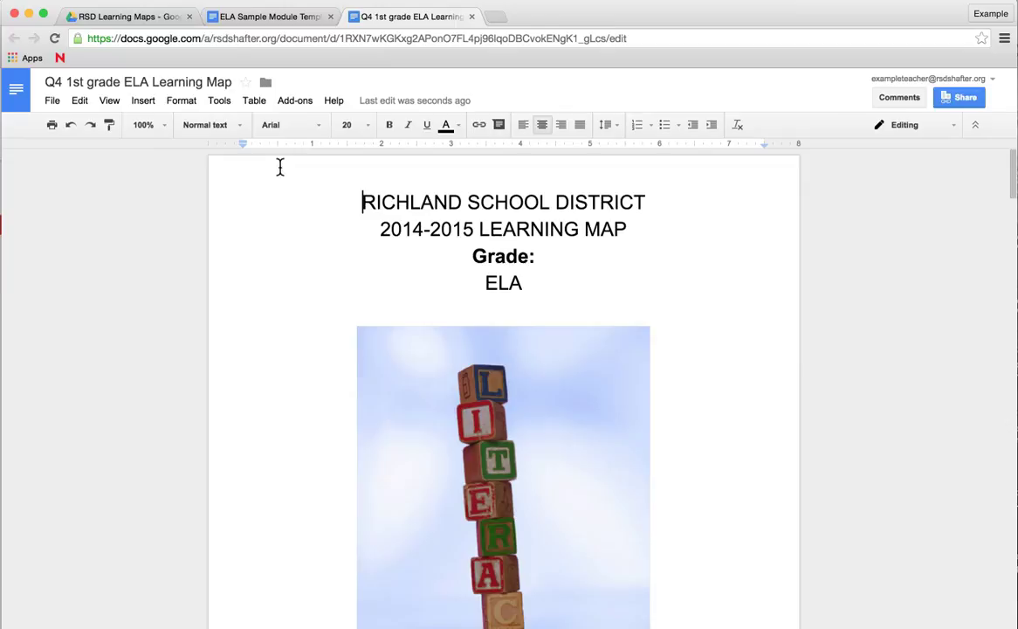
Confirm the document is in 1st, then return to the RSD Learning Maps Drive tab.
click(265, 82)
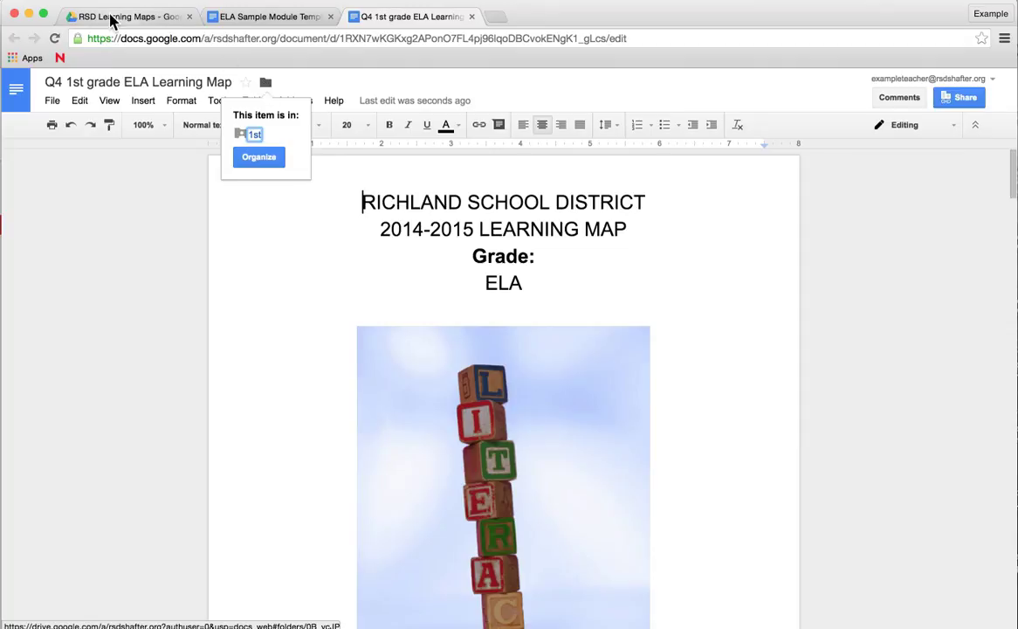
click(126, 16)
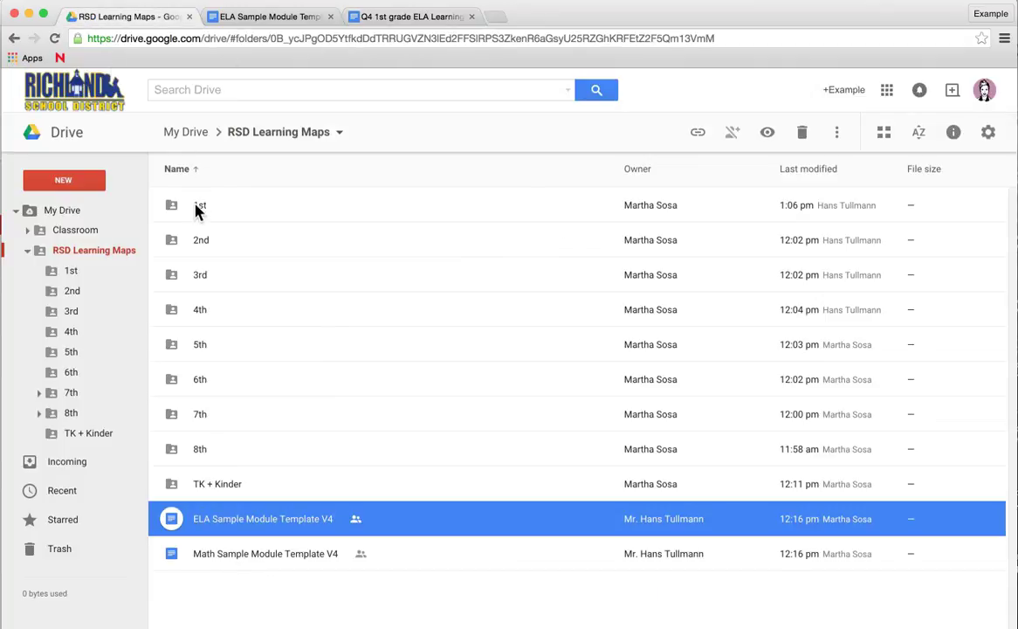
Open the 1st folder to see Q4 1st grade ELA Learning Map inside.
double_click(200, 205)
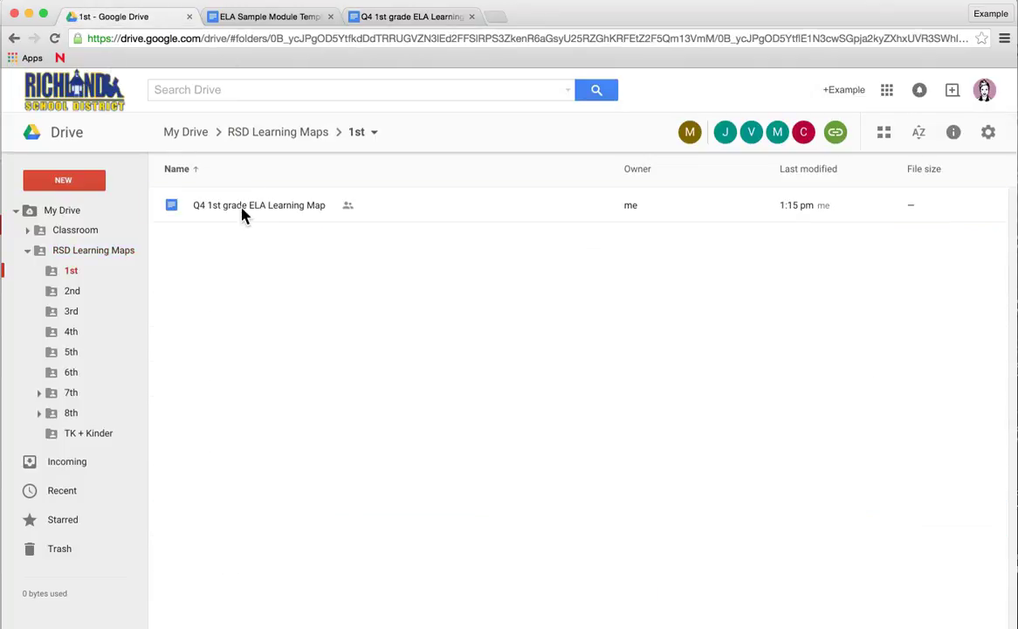
click(258, 204)
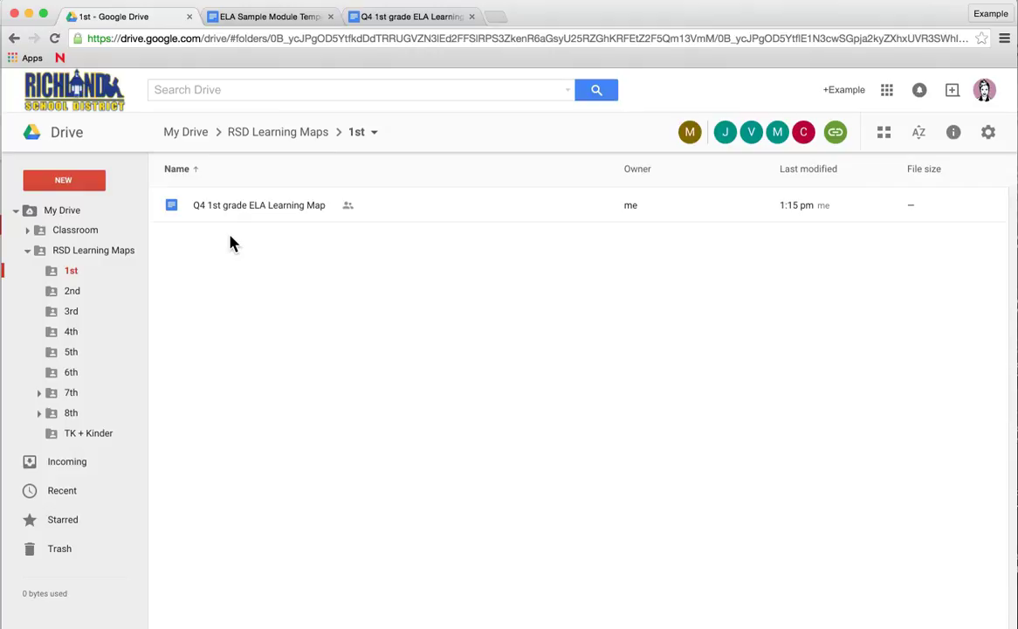
mouse_move(725, 132)
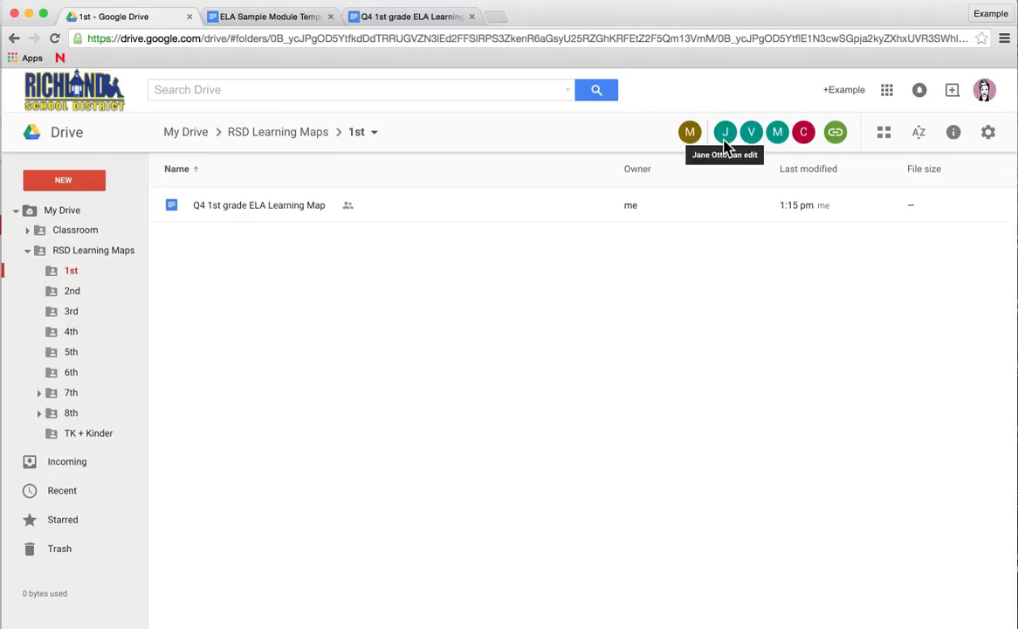
mouse_move(778, 132)
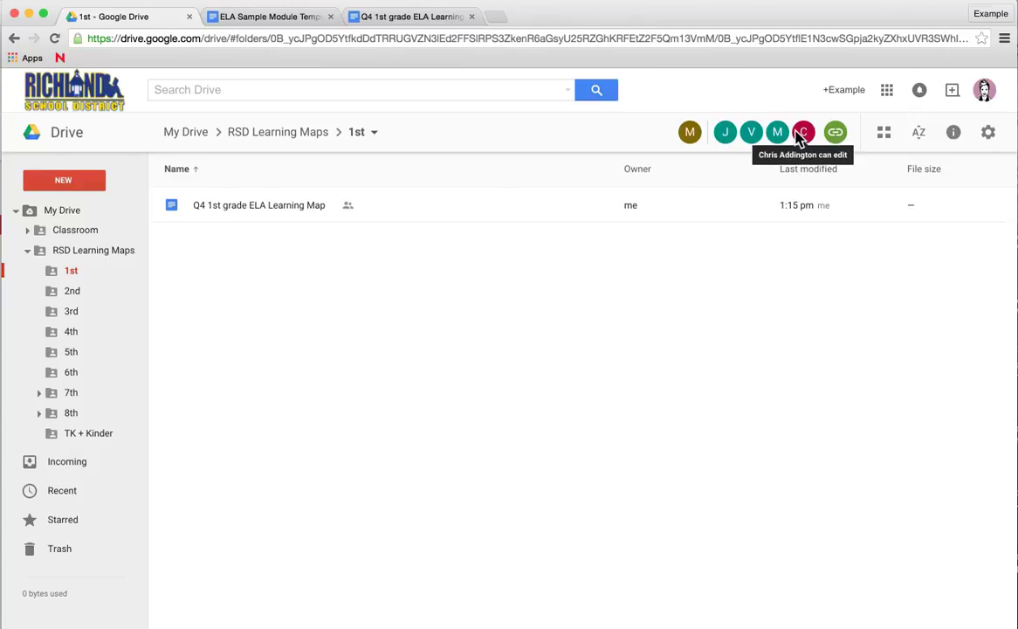
mouse_move(393, 208)
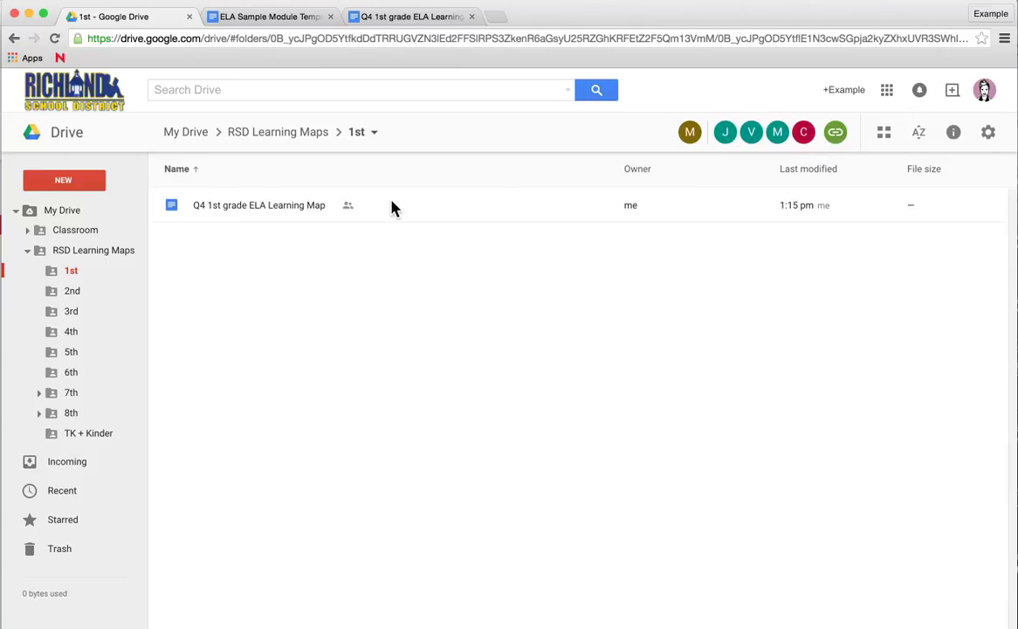
mouse_move(219, 281)
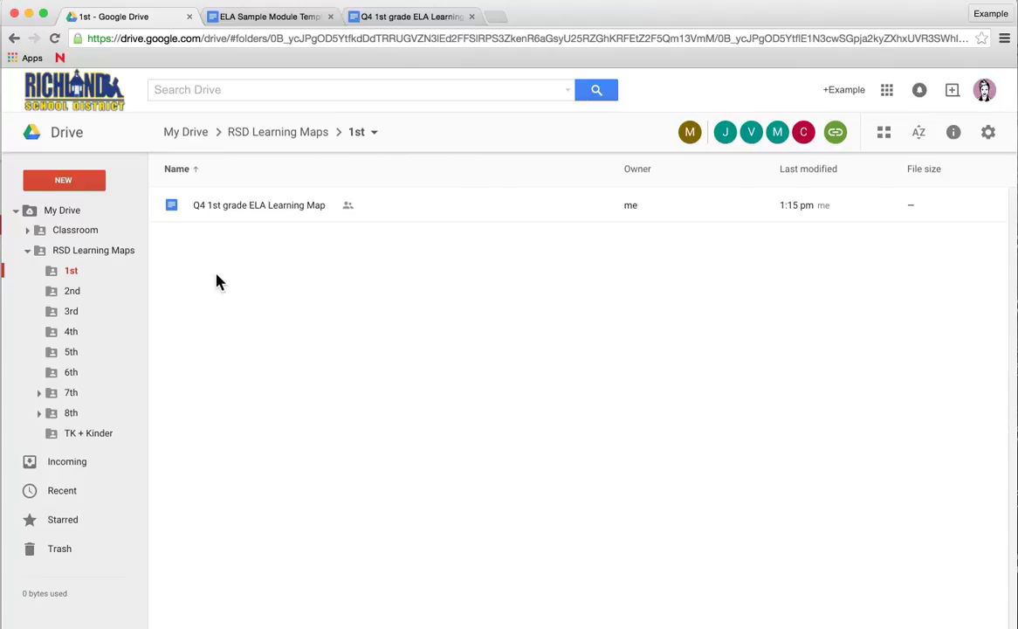